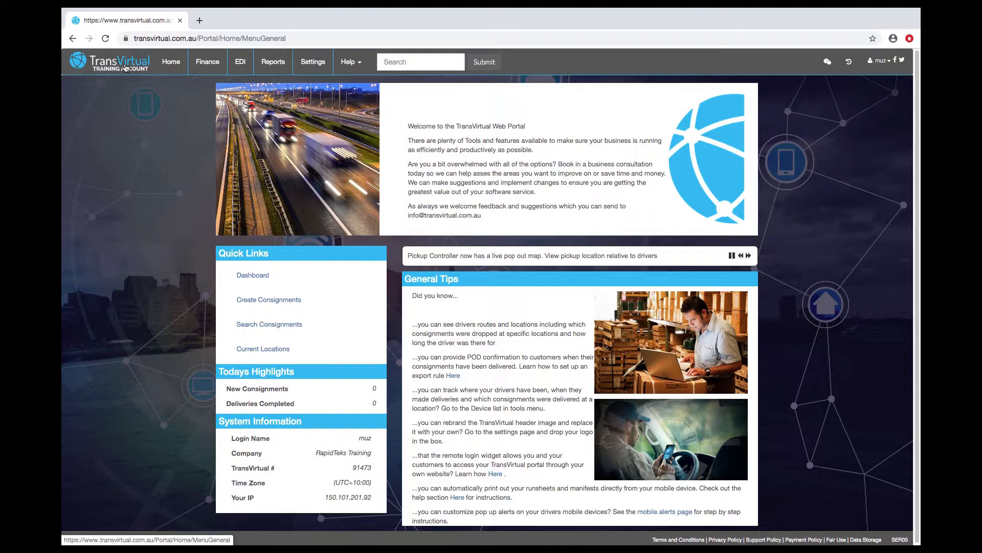
# Start a new consignment from Home > Consignment Actions > Create Consignments.
pyautogui.click(171, 61)
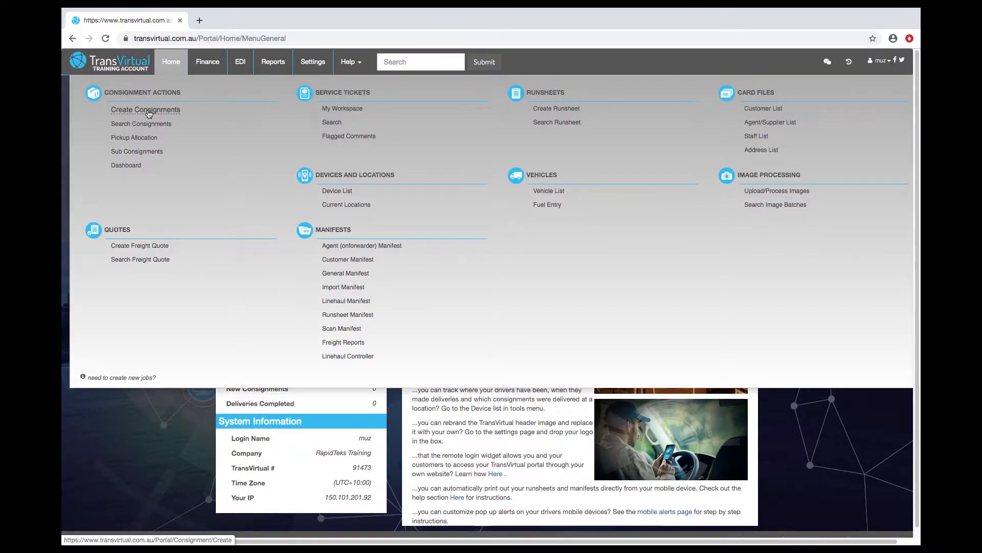
pyautogui.click(145, 109)
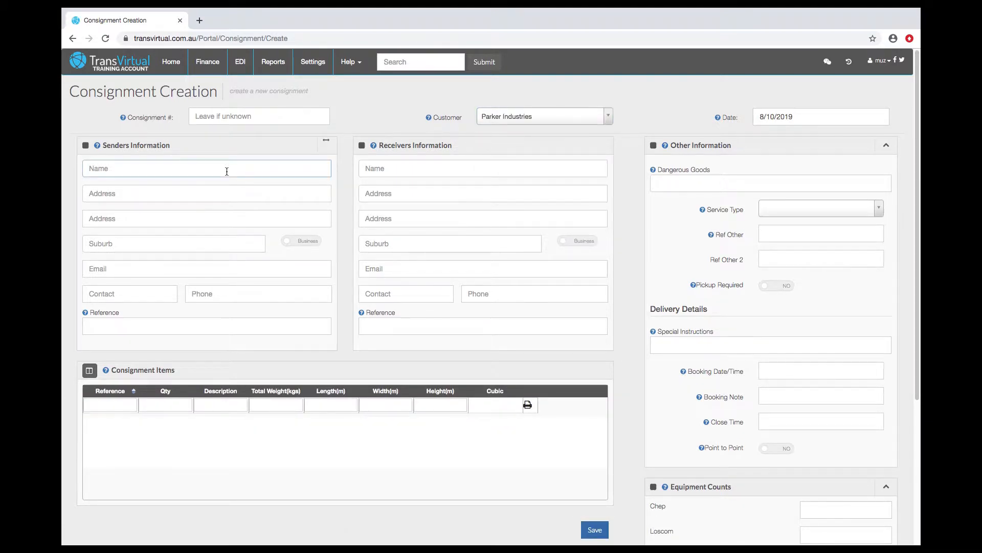
# Enter sender 'Test' (Acacia Plateau NSW) and receiver 'TEST CUSTOMER 1' (Findon SA).
pyautogui.write('test')
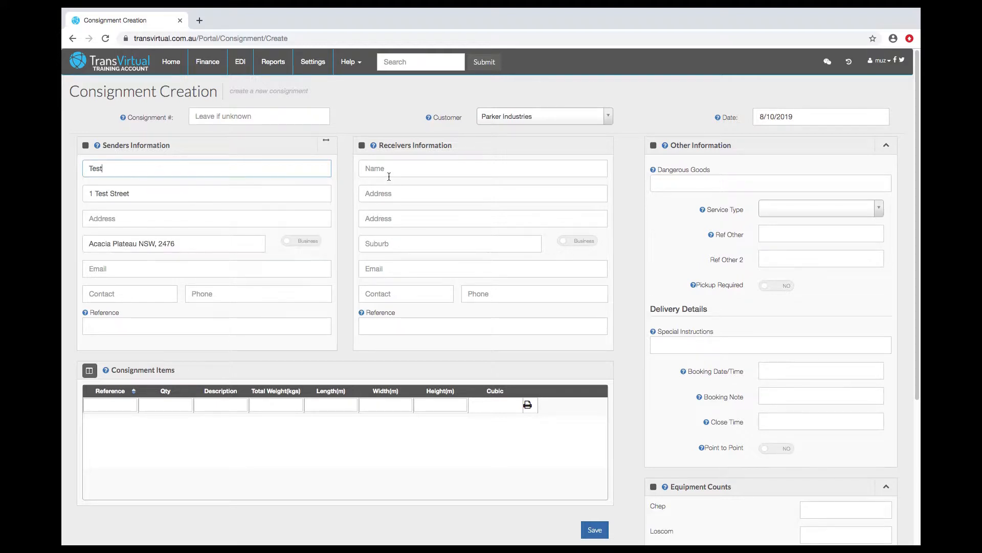
pyautogui.write('test')
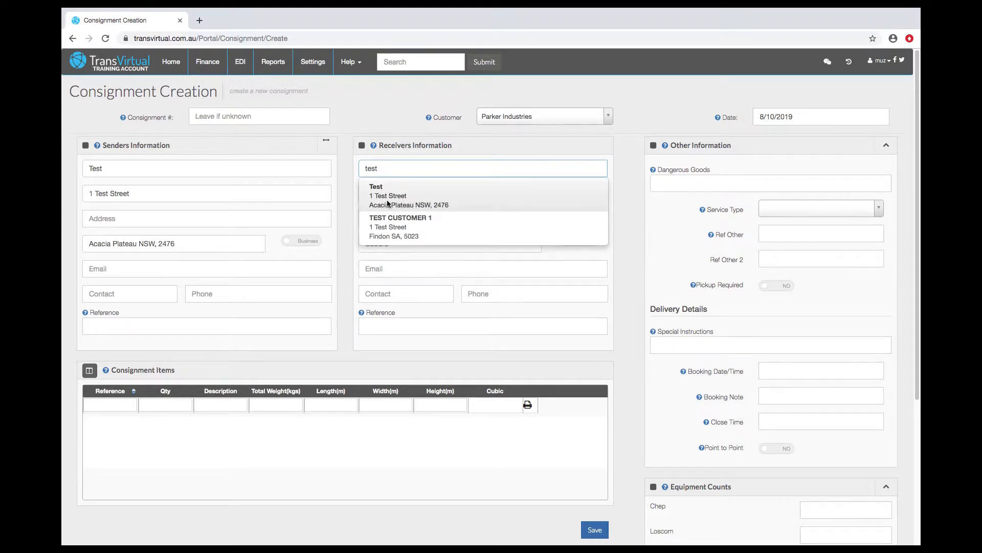
pyautogui.click(400, 227)
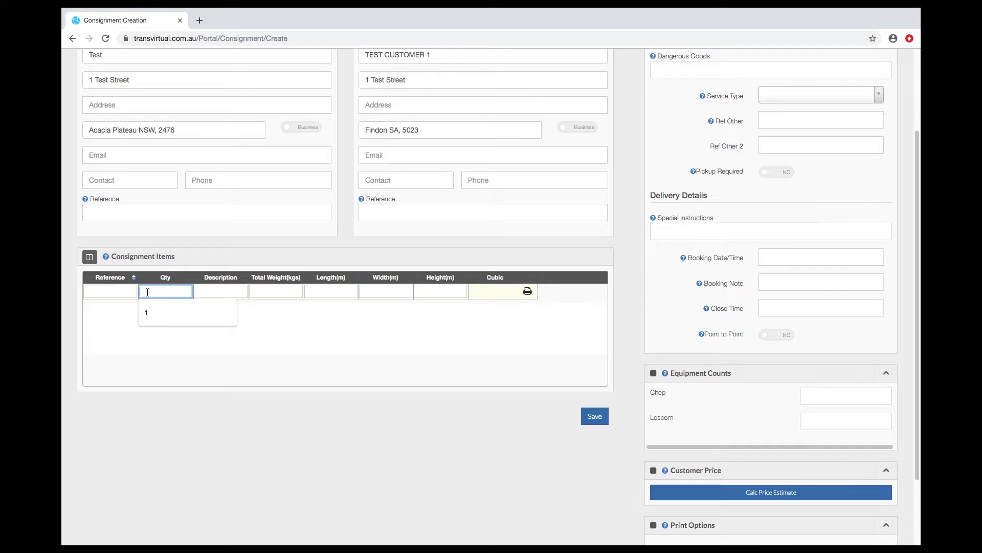
# Add item lines: 1 Carton 2 kg 0.3×0.3×0.3 m, and 2 Pallets 500 kg 1×1×1 m.
pyautogui.click(147, 312)
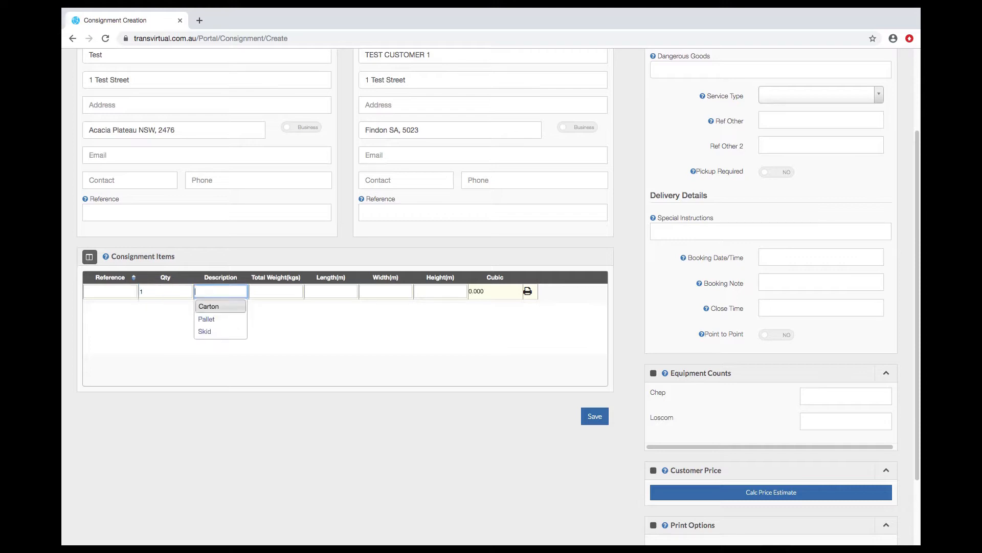
pyautogui.click(209, 306)
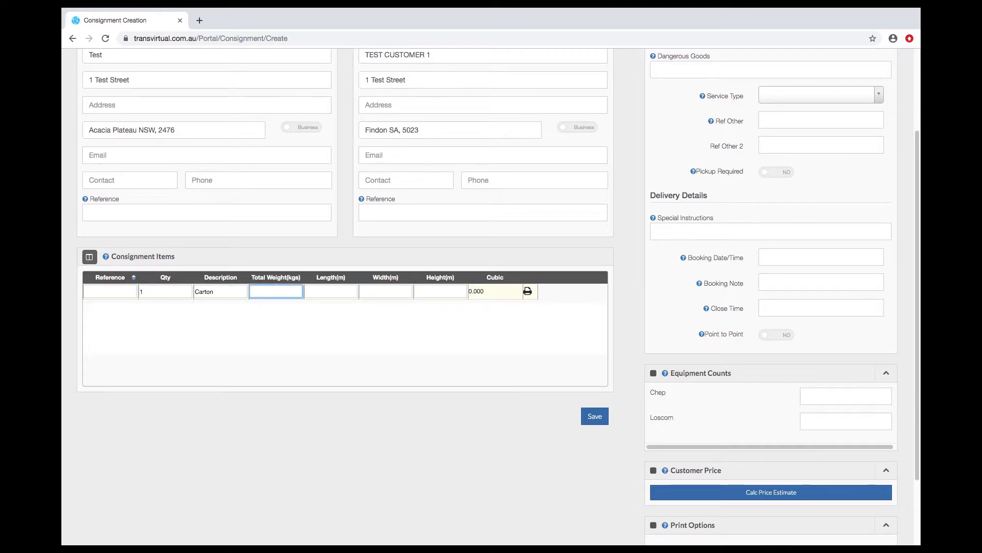
pyautogui.write('2')
pyautogui.click(331, 290)
pyautogui.write('0.3')
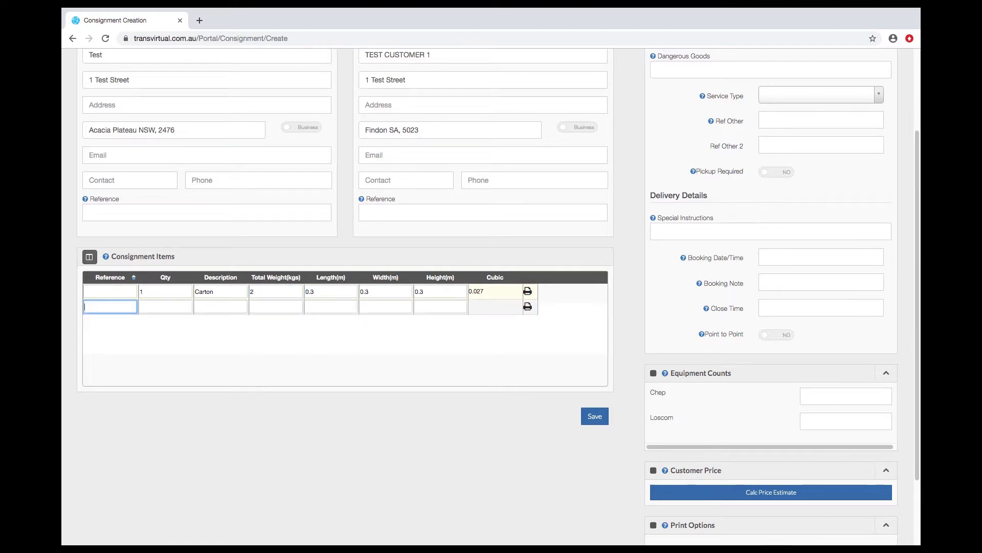
pyautogui.click(165, 306)
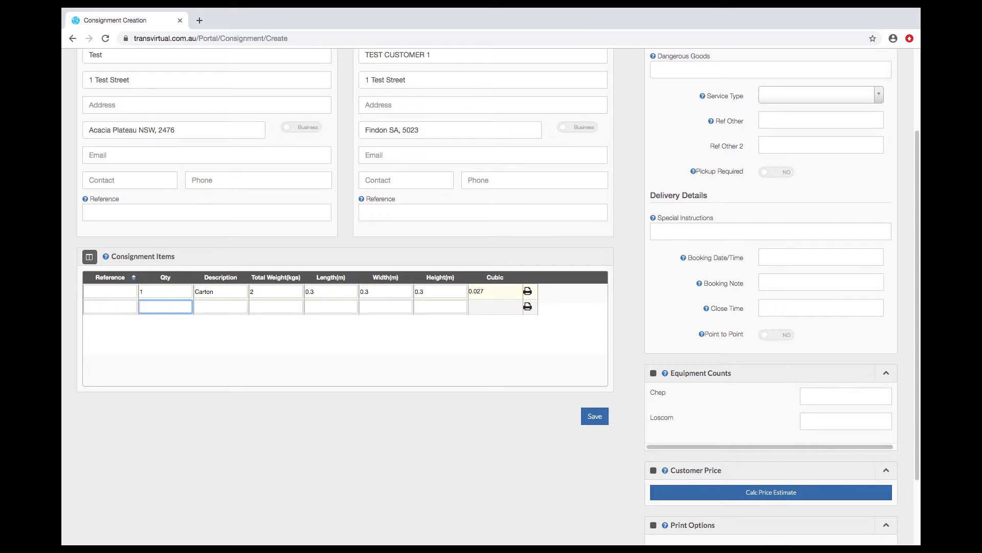
pyautogui.click(220, 306)
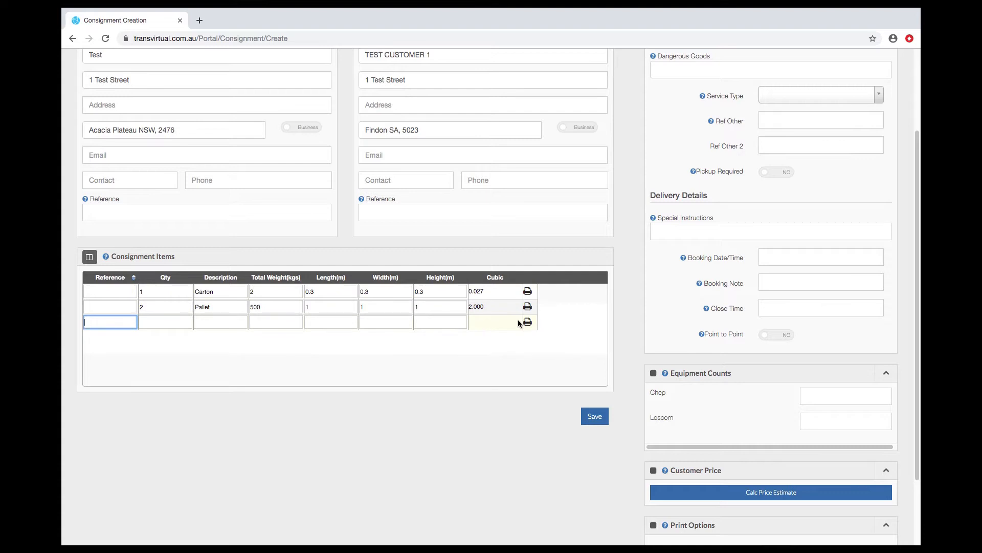
pyautogui.moveTo(626, 324)
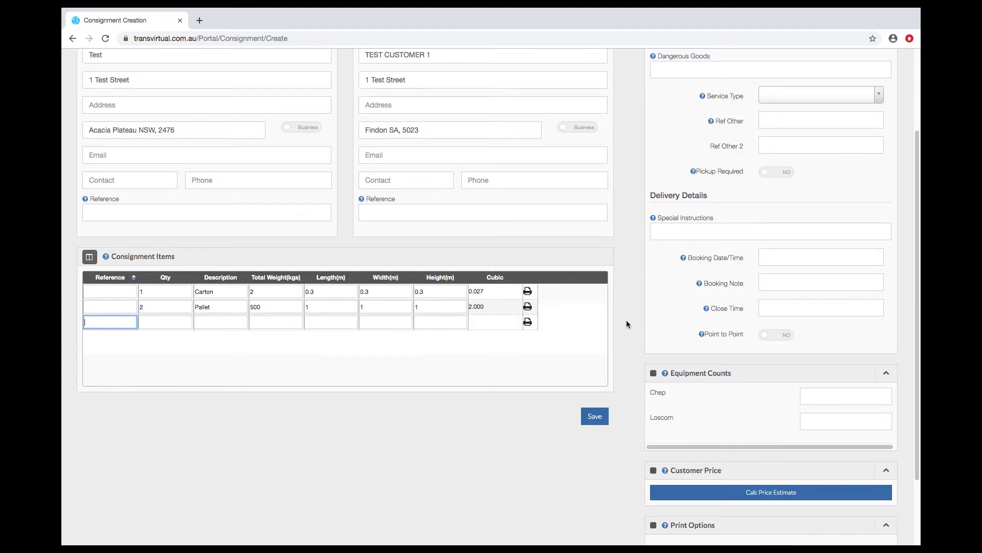
pyautogui.scroll(3)
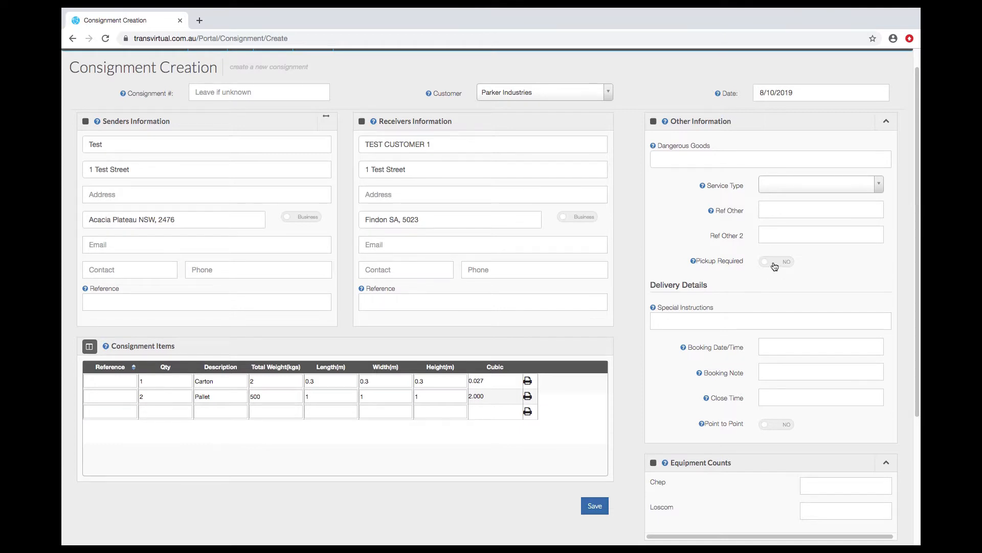
# Set Pickup Required to YES with ready date/time 09/10/2019 12:00 pm.
pyautogui.click(775, 261)
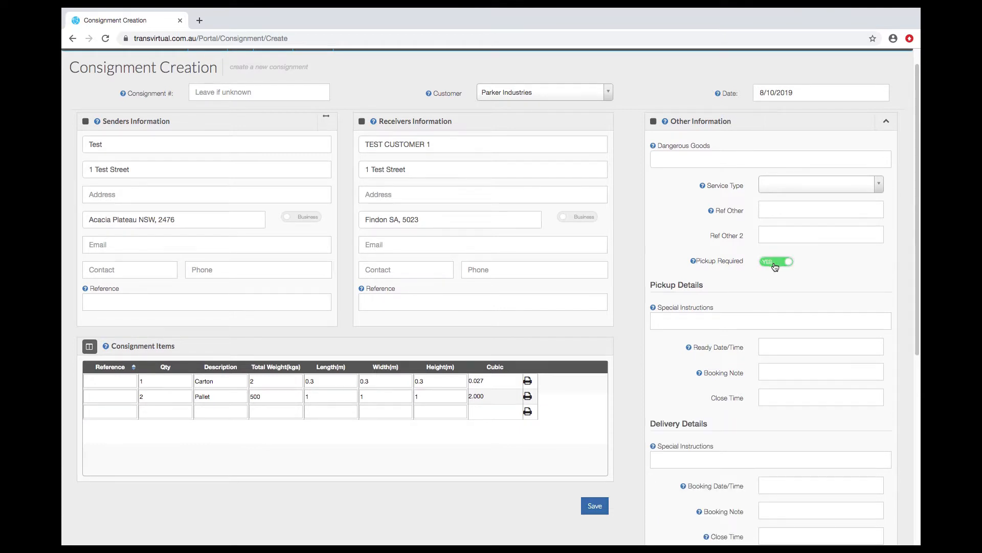
pyautogui.click(821, 347)
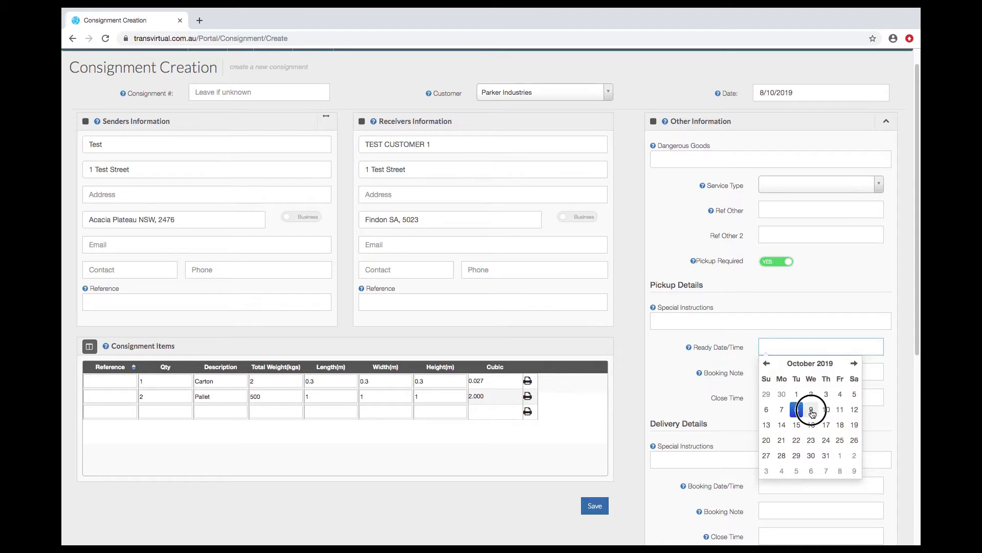
pyautogui.click(810, 409)
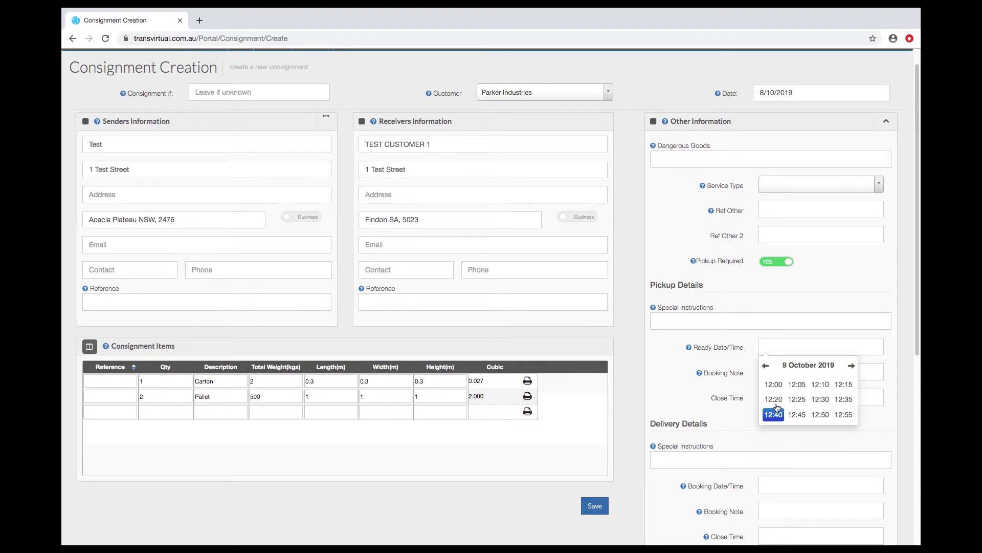
pyautogui.click(774, 383)
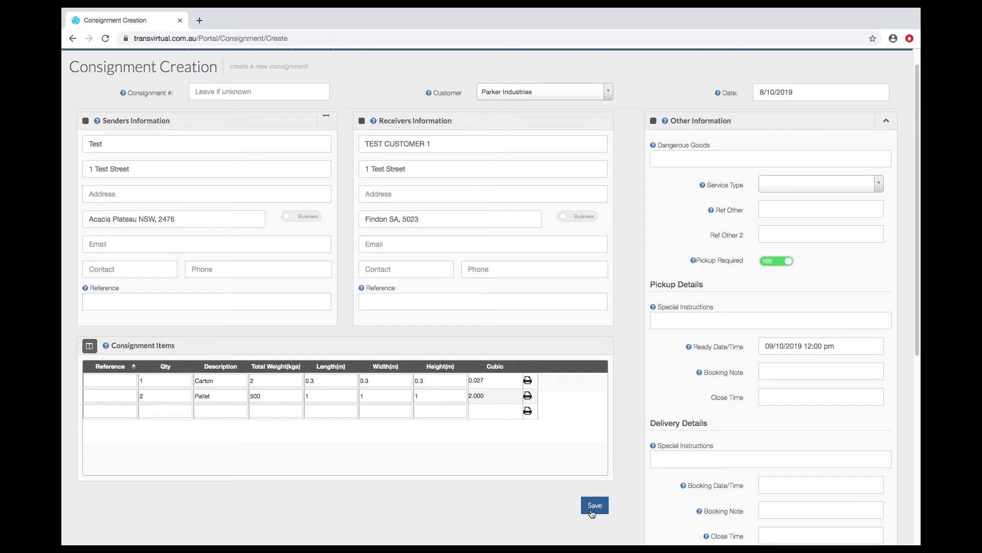
# Save the form, creating consignment 70468.
pyautogui.click(594, 505)
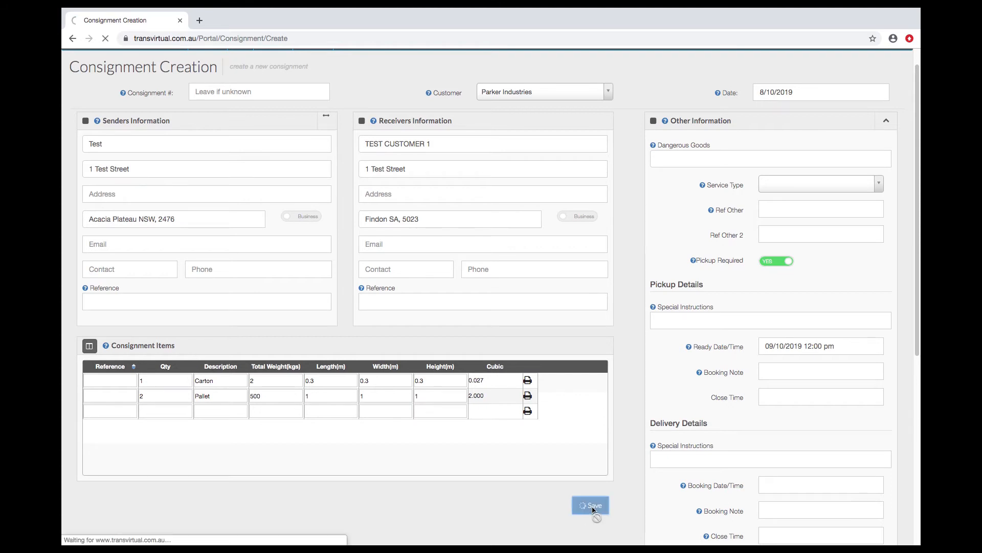
pyautogui.click(590, 505)
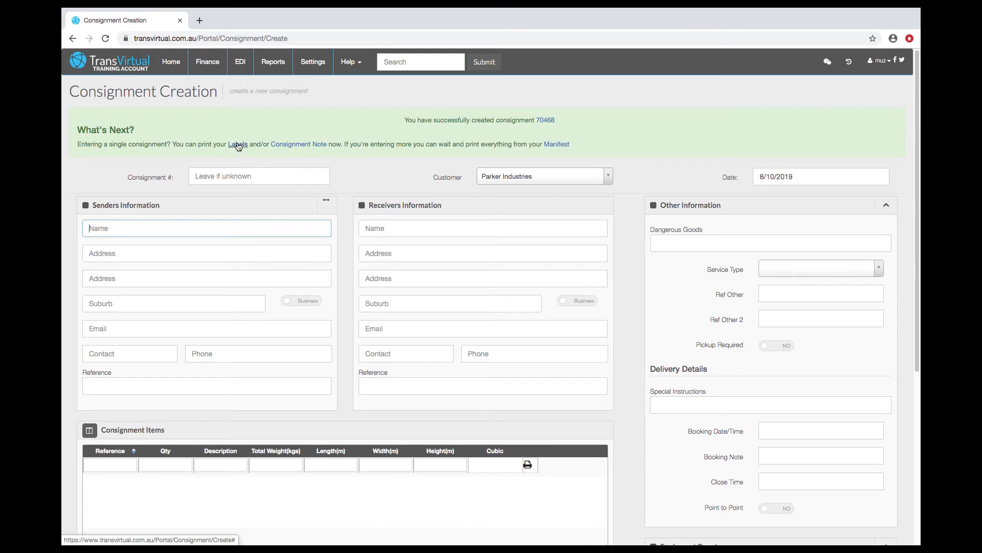
pyautogui.moveTo(299, 144)
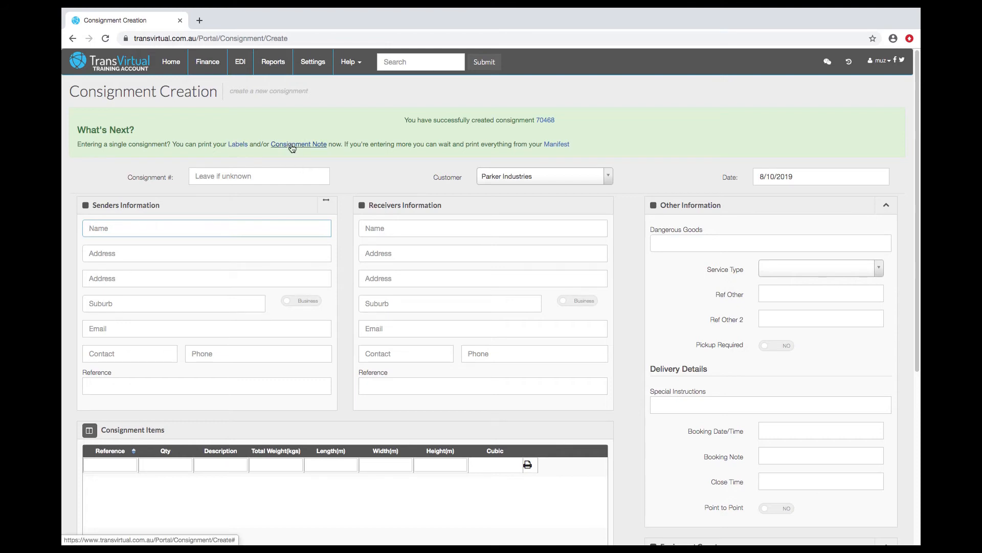
pyautogui.moveTo(545, 120)
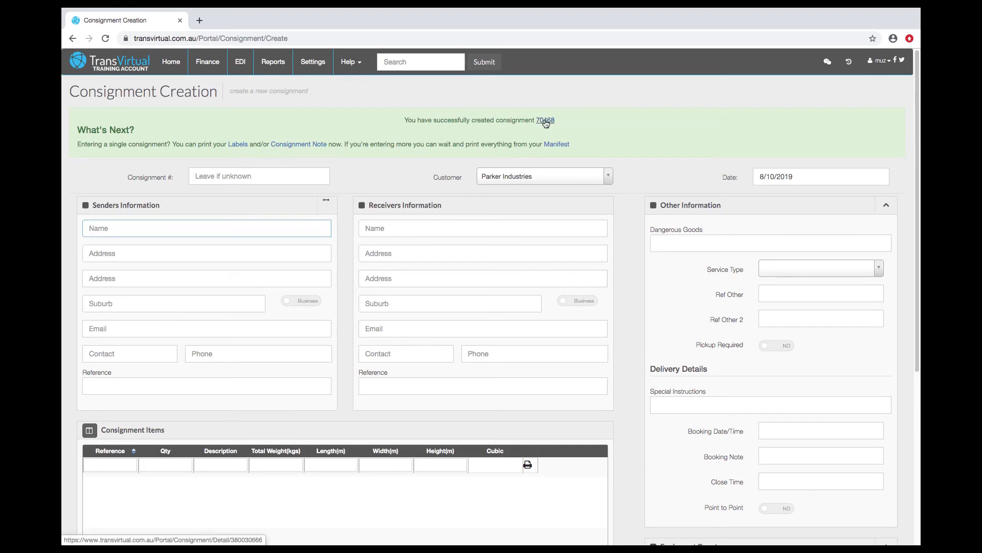
# Open consignment 70468 from the success banner and enable Edit Mode on its Details.
pyautogui.click(544, 120)
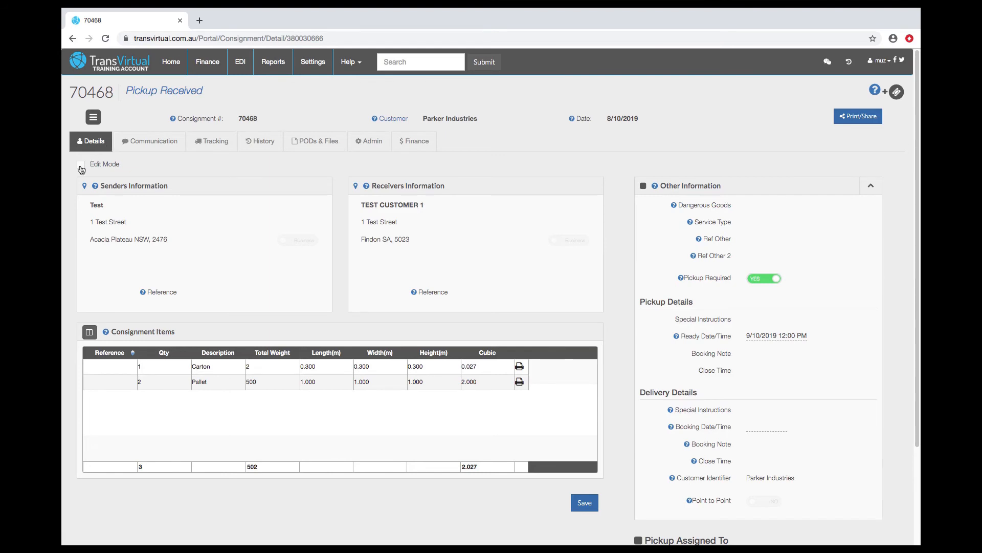
pyautogui.click(80, 168)
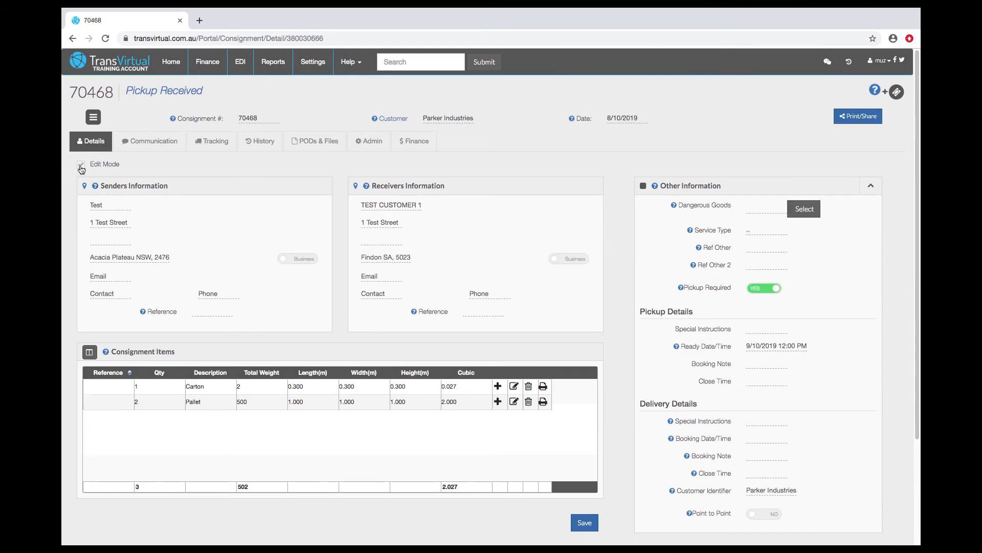